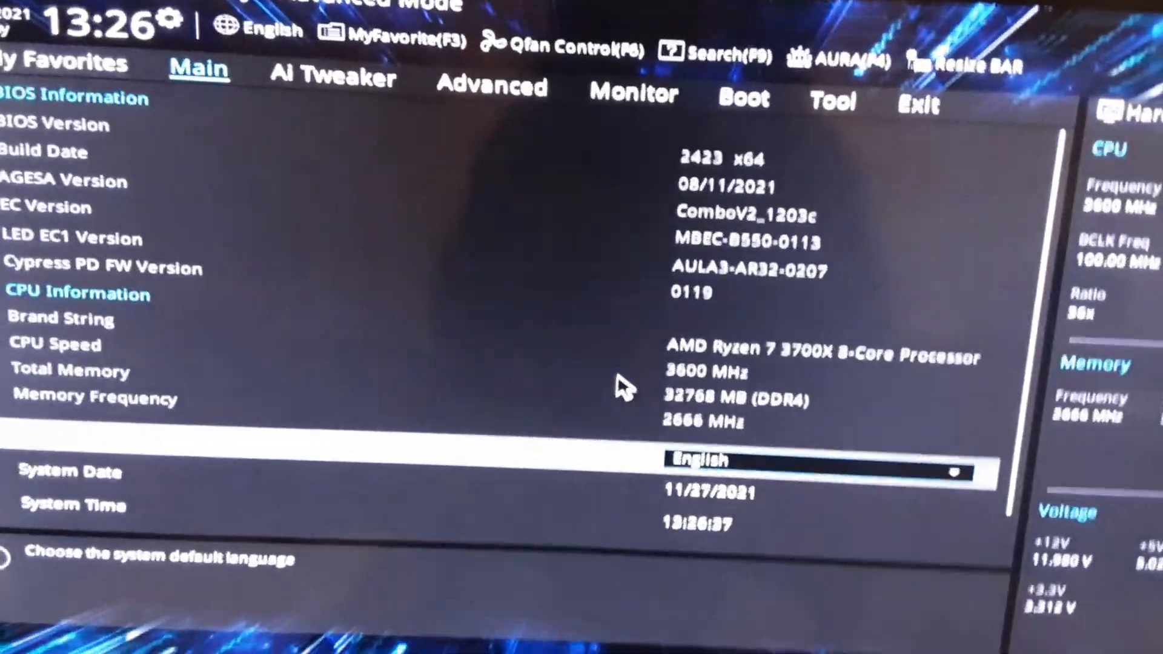
- Select DDR4-3000MHz as the memory frequency so the DRAM readout shows 3000MHz
{"action": "left_click", "coordinate": [334, 78]}
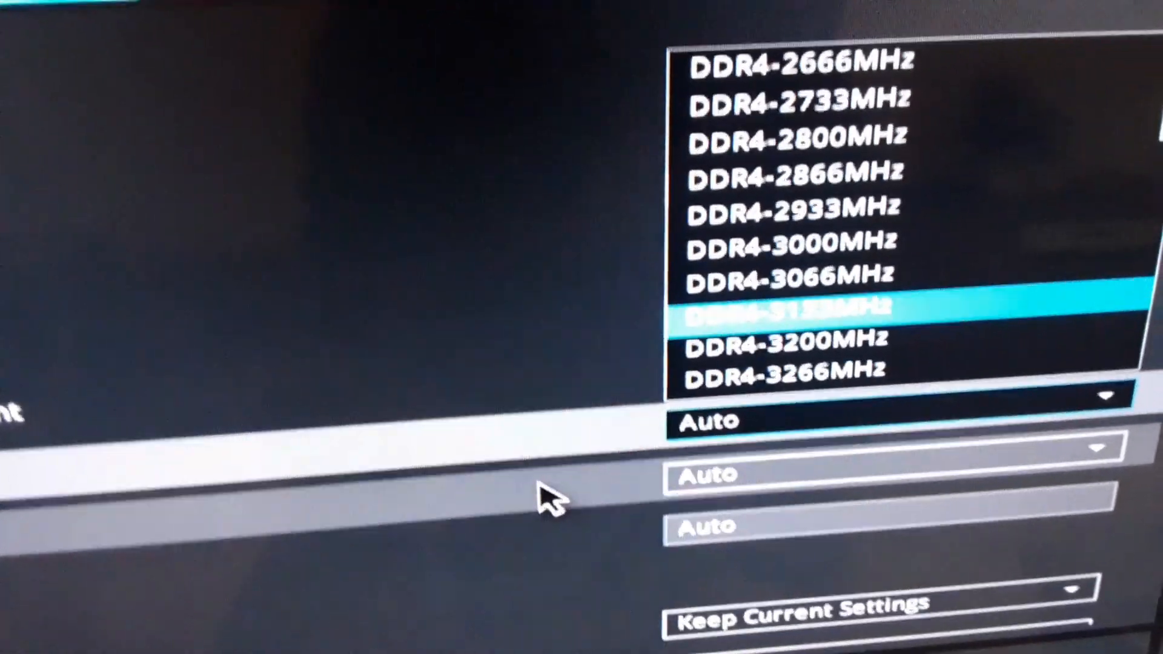
{"action": "key", "text": "Up"}
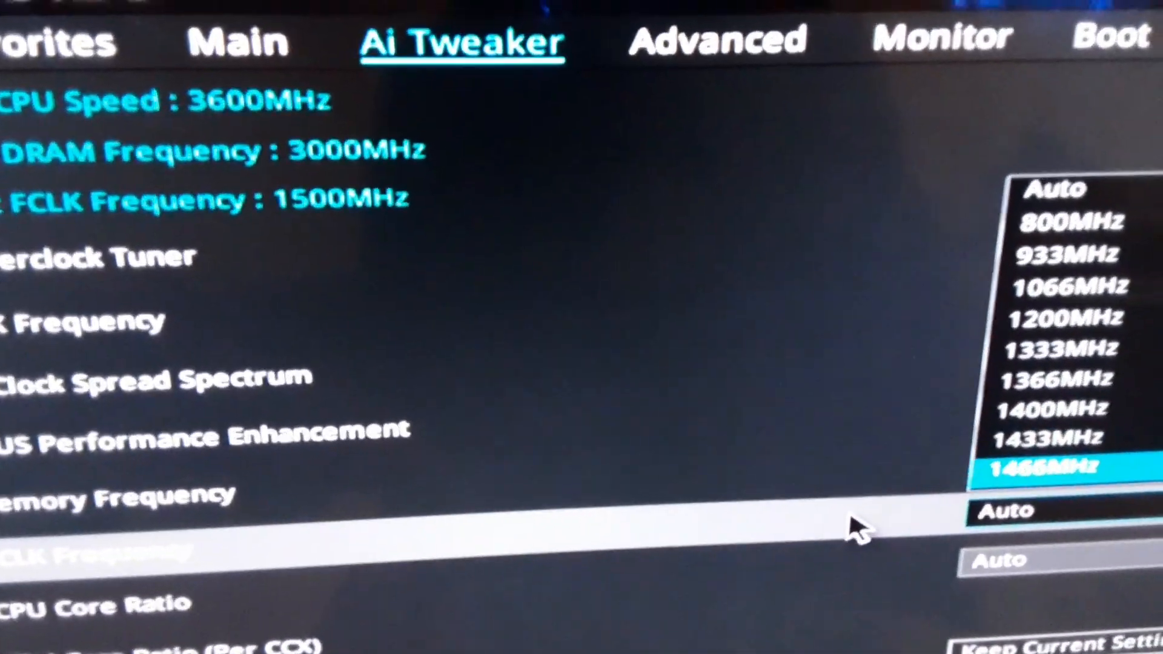
- Scroll down the Ai Tweaker list to reach the FCLK Frequency setting
{"action": "scroll", "scroll_direction": "down", "scroll_amount": 3}
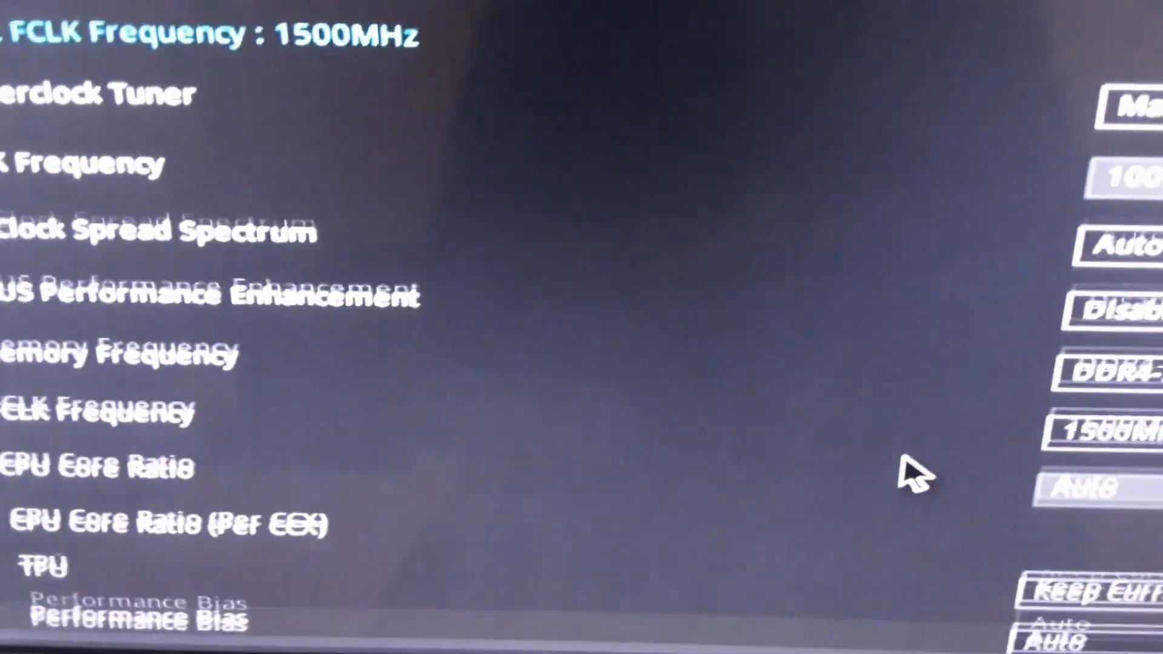
{"action": "scroll", "scroll_direction": "down", "scroll_amount": 3}
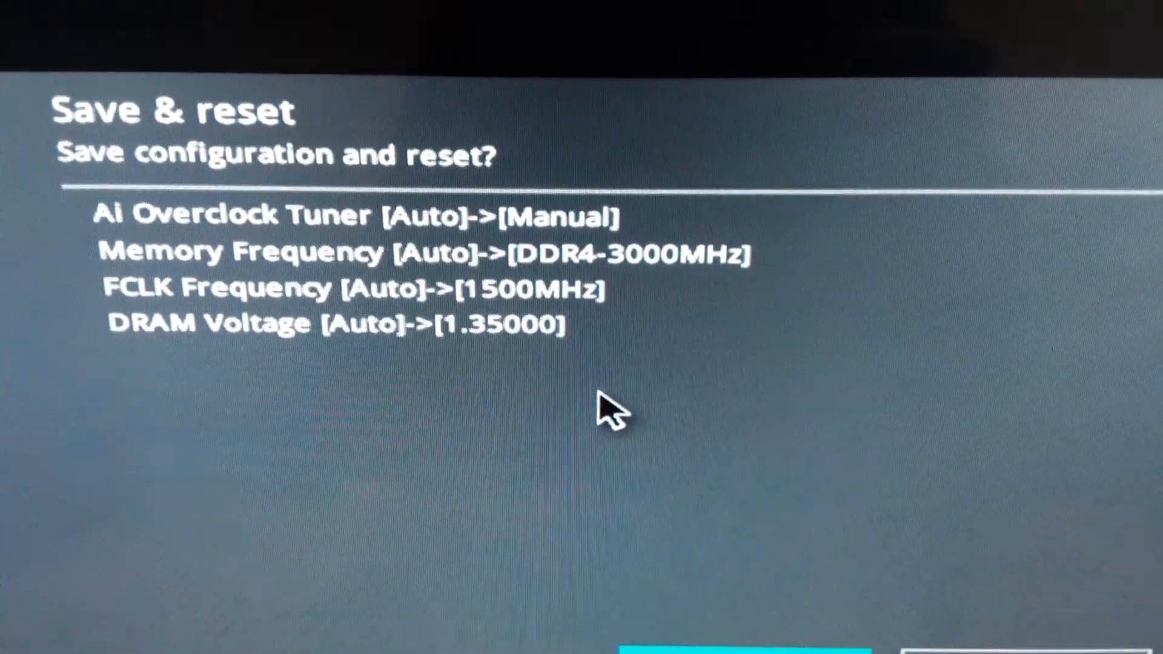
{"action": "mouse_move", "coordinate": [645, 412]}
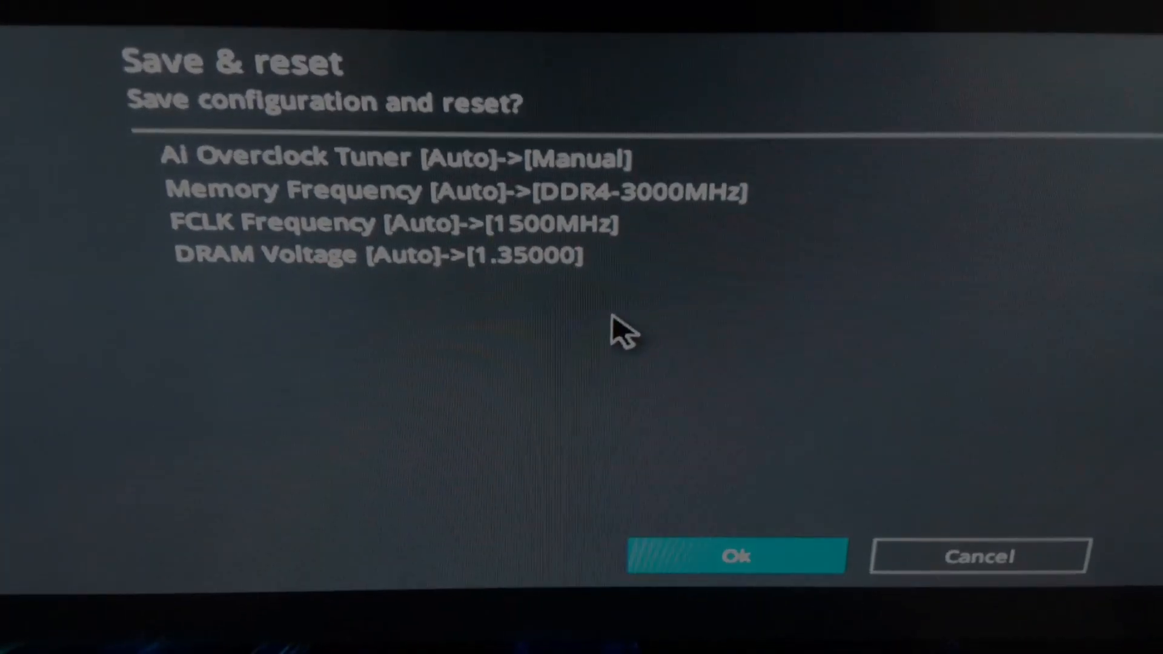
- Confirm Save & reset to apply the manual tuner, DDR4-3000, 1500MHz FCLK and 1.35V changes
{"action": "left_click", "coordinate": [737, 556]}
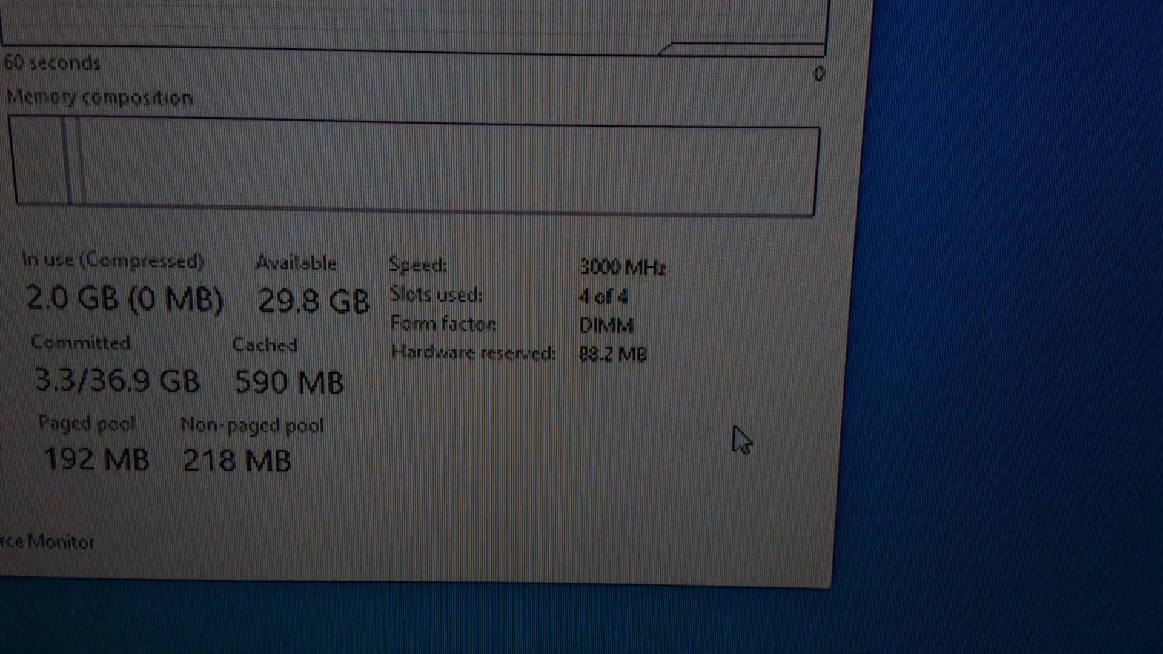